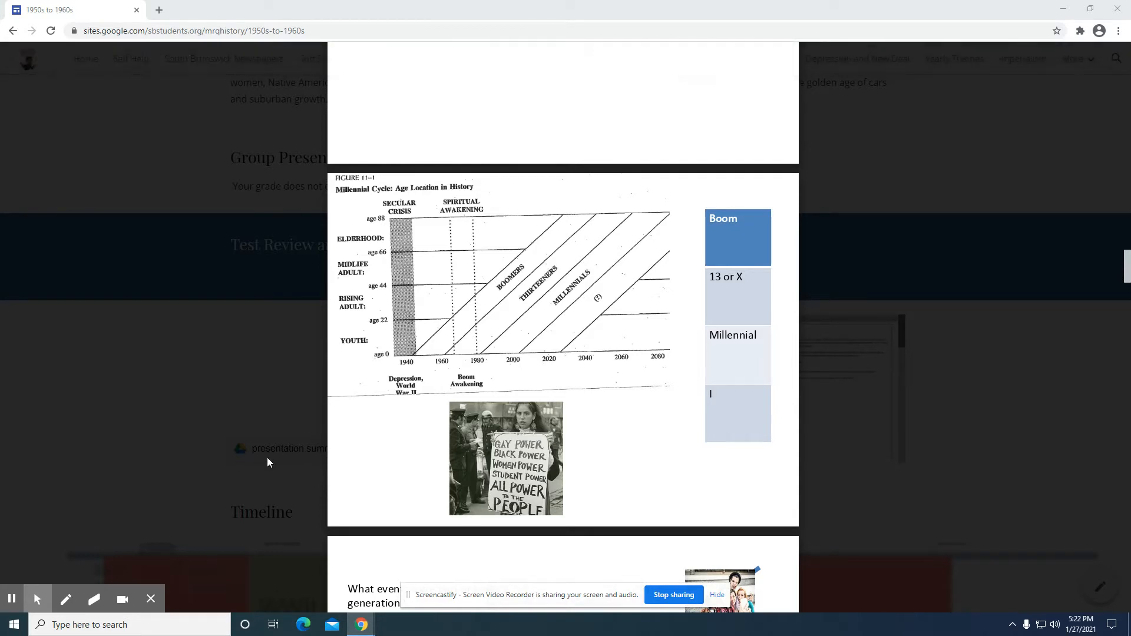
- Open the presentation summary preview and pick the Screencastify pen to draw on the slide
left_click(287, 448)
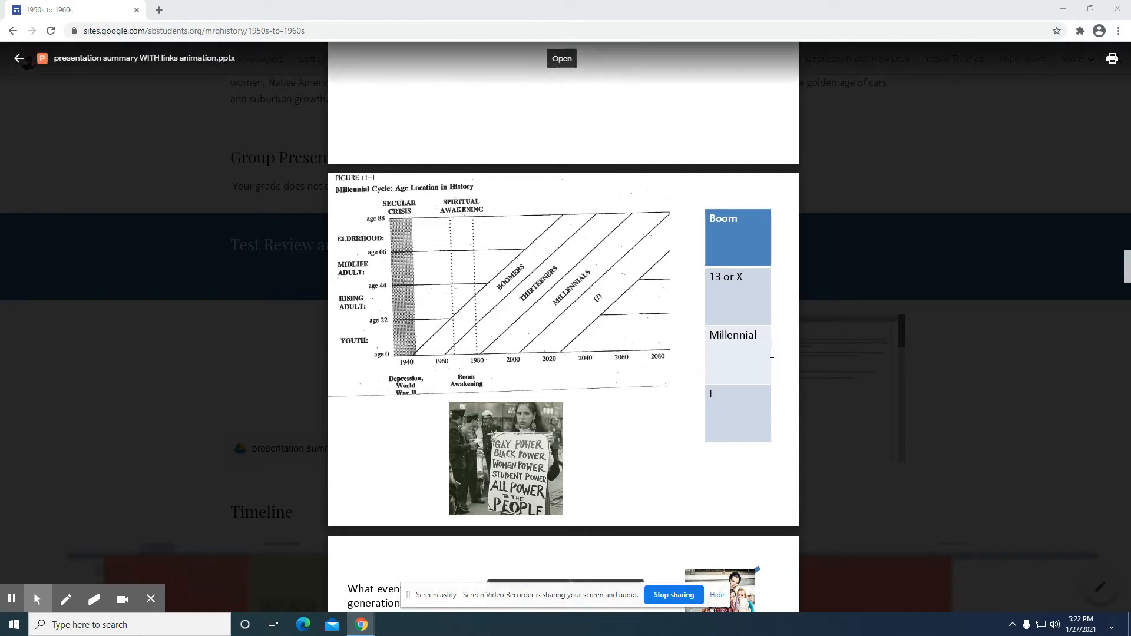
left_click(65, 599)
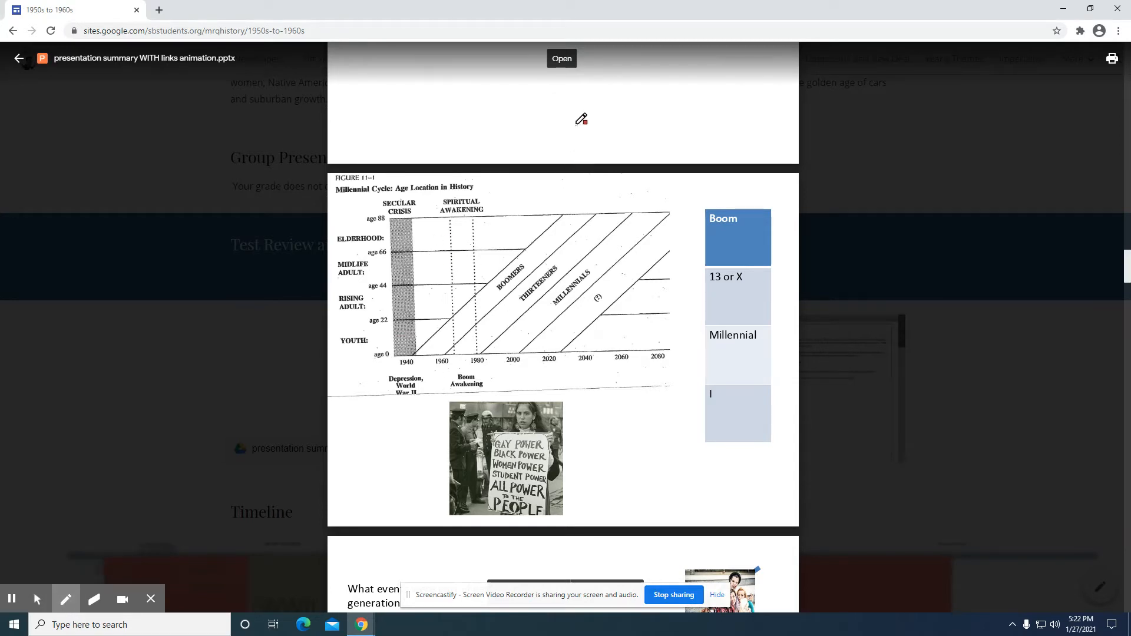
mouse_move(795, 228)
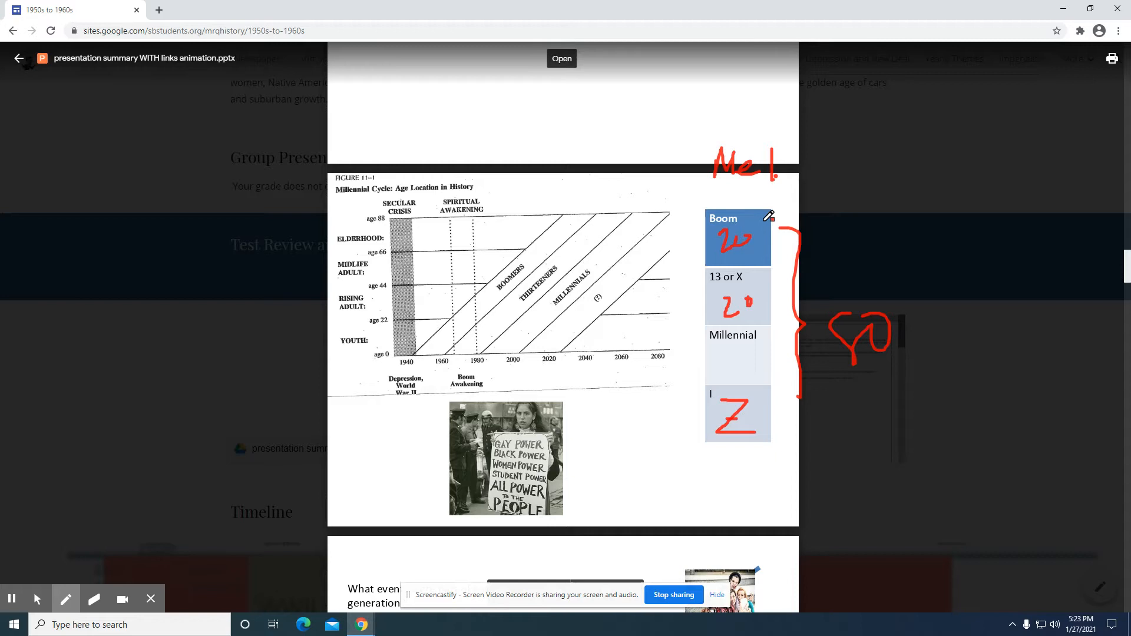
mouse_move(770, 284)
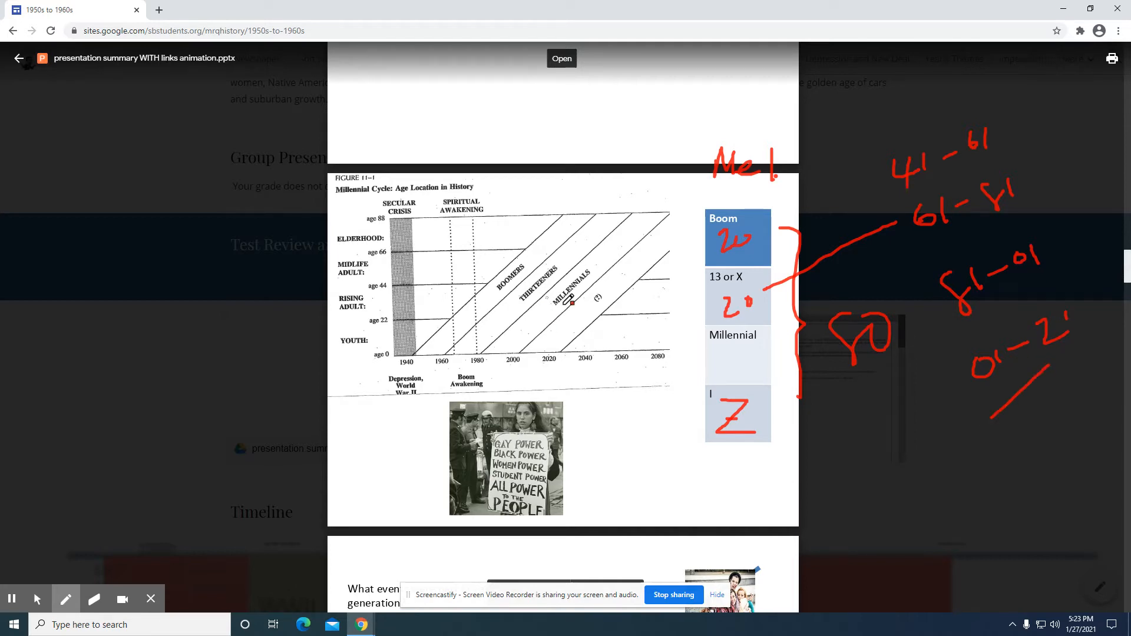
mouse_move(523, 252)
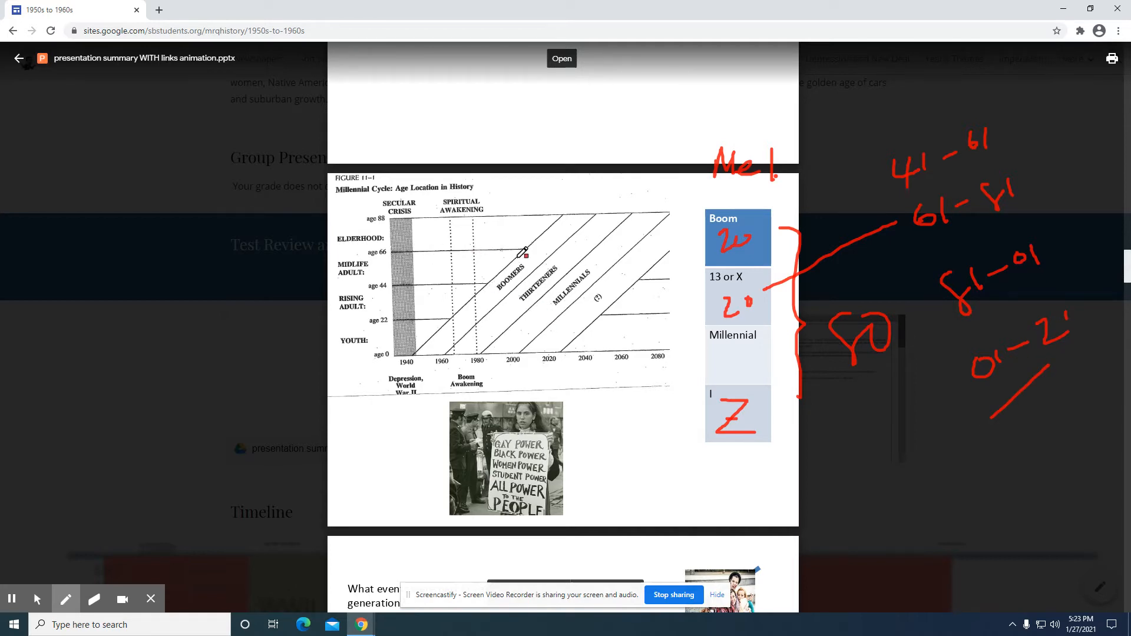
mouse_move(422, 237)
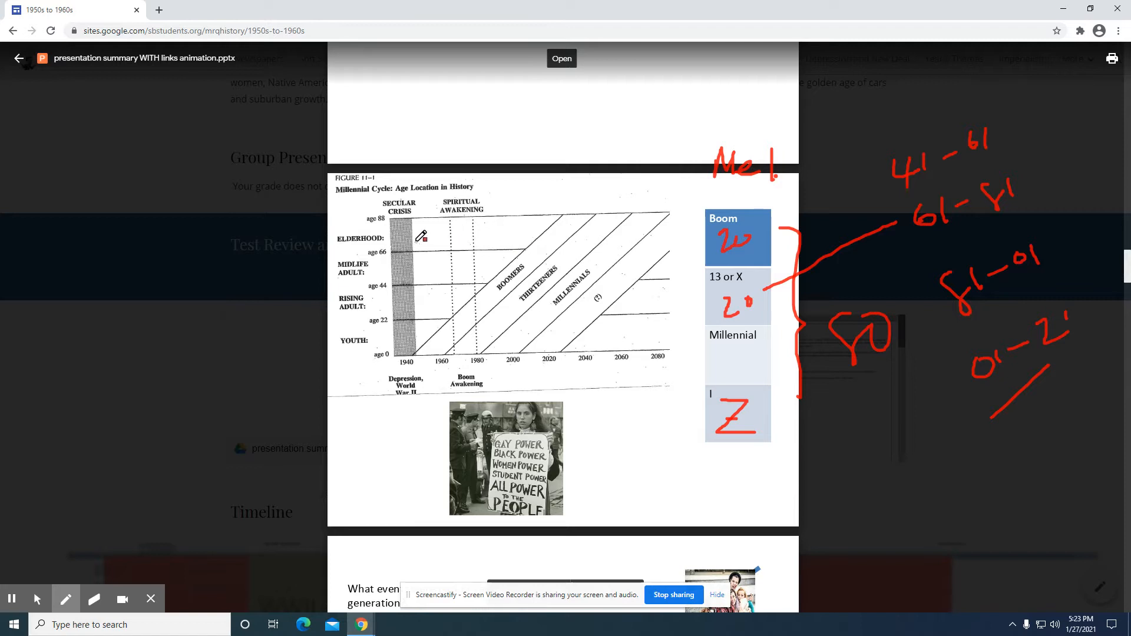
mouse_move(433, 207)
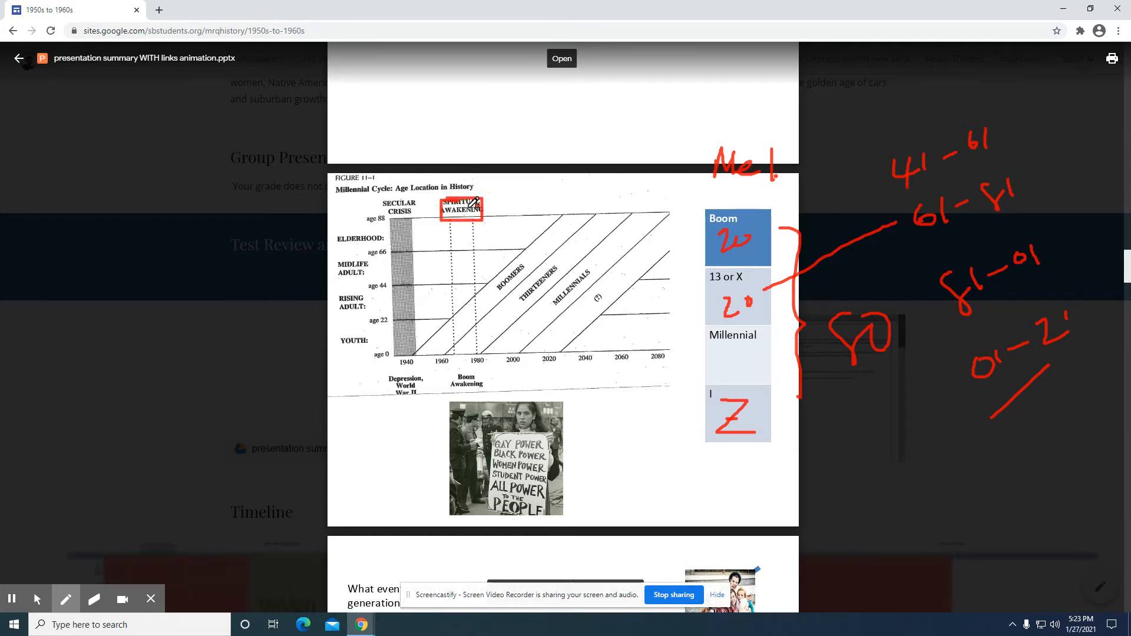
mouse_move(510, 261)
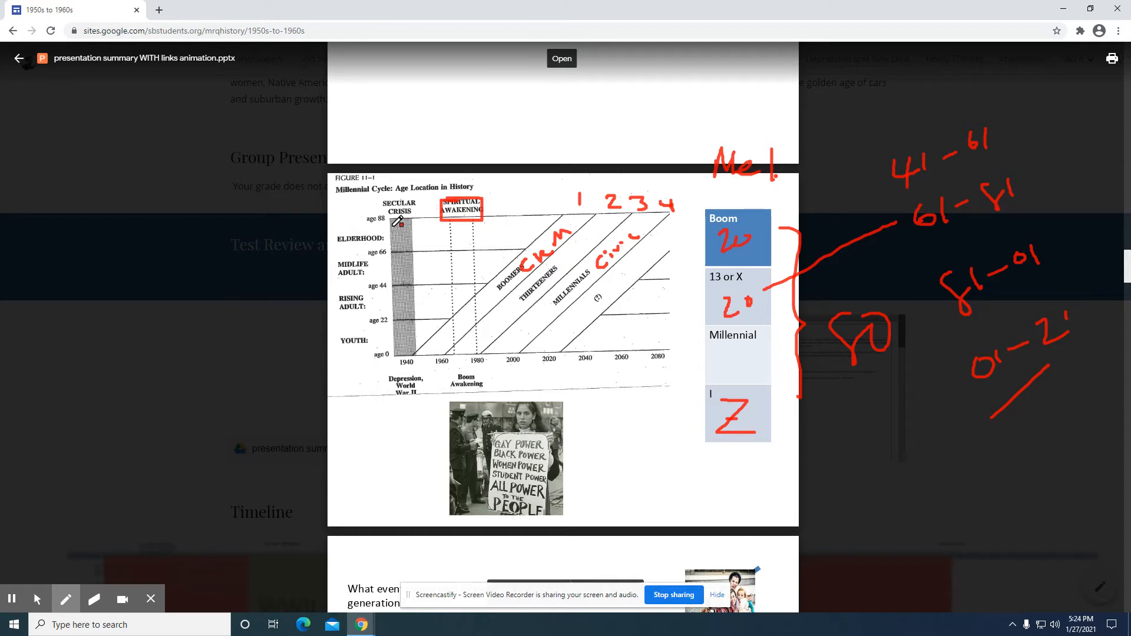
mouse_move(608, 204)
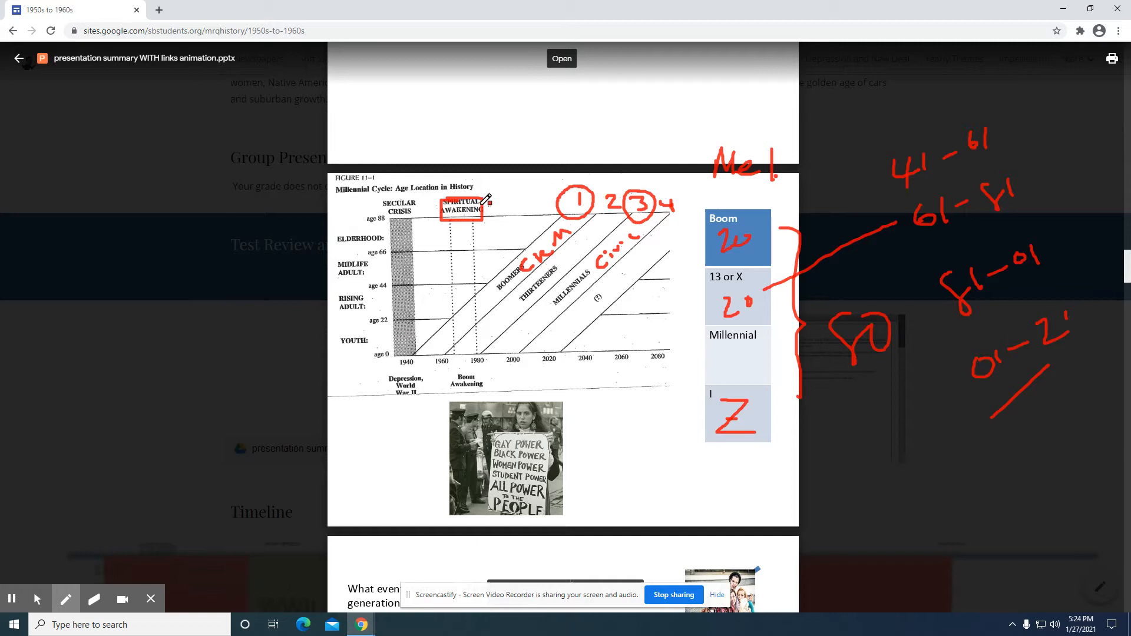
mouse_move(612, 146)
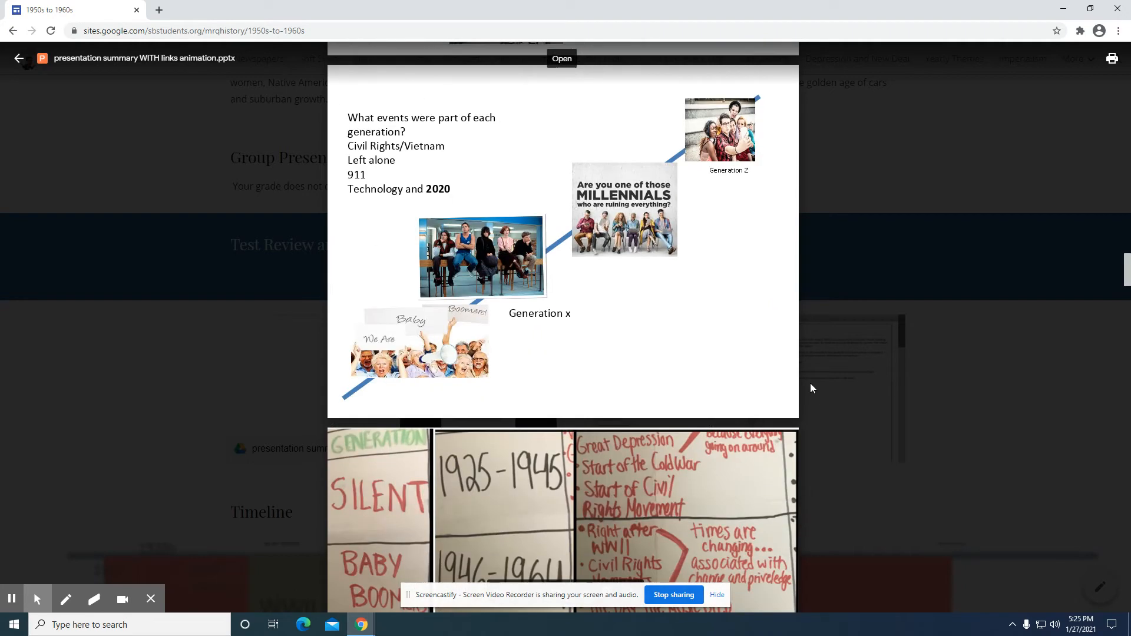
mouse_move(665, 380)
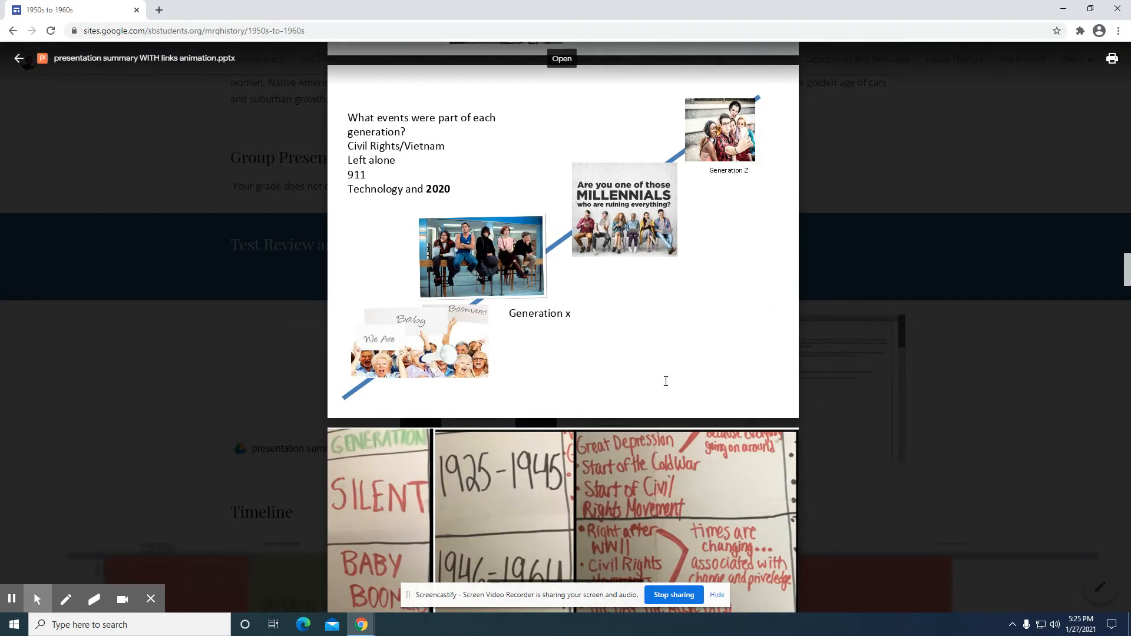
mouse_move(568, 361)
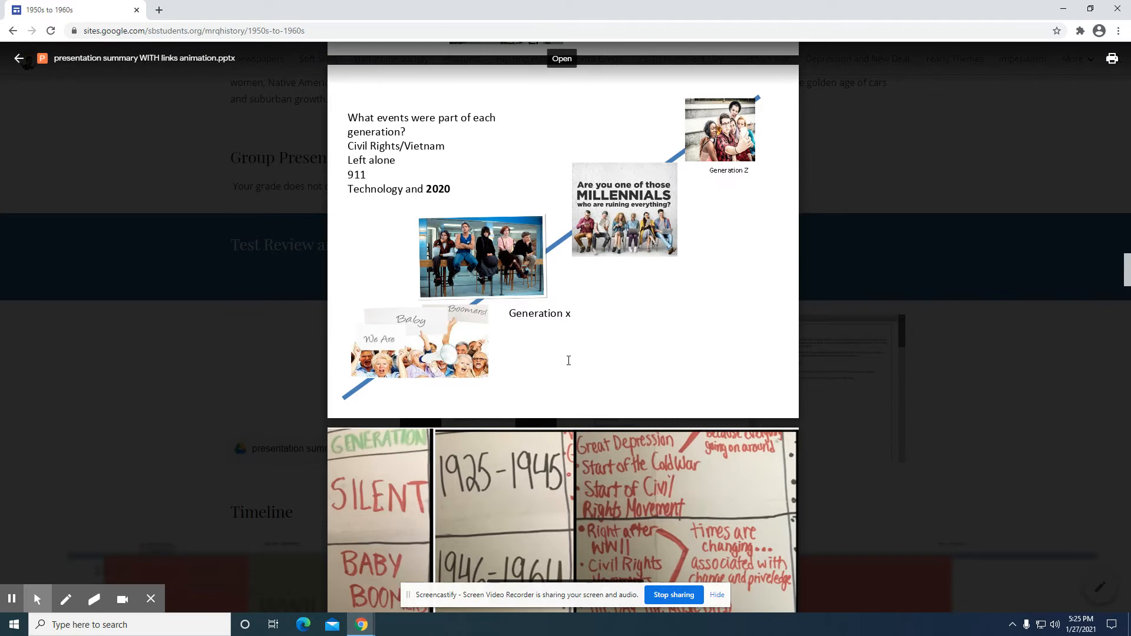
mouse_move(342, 209)
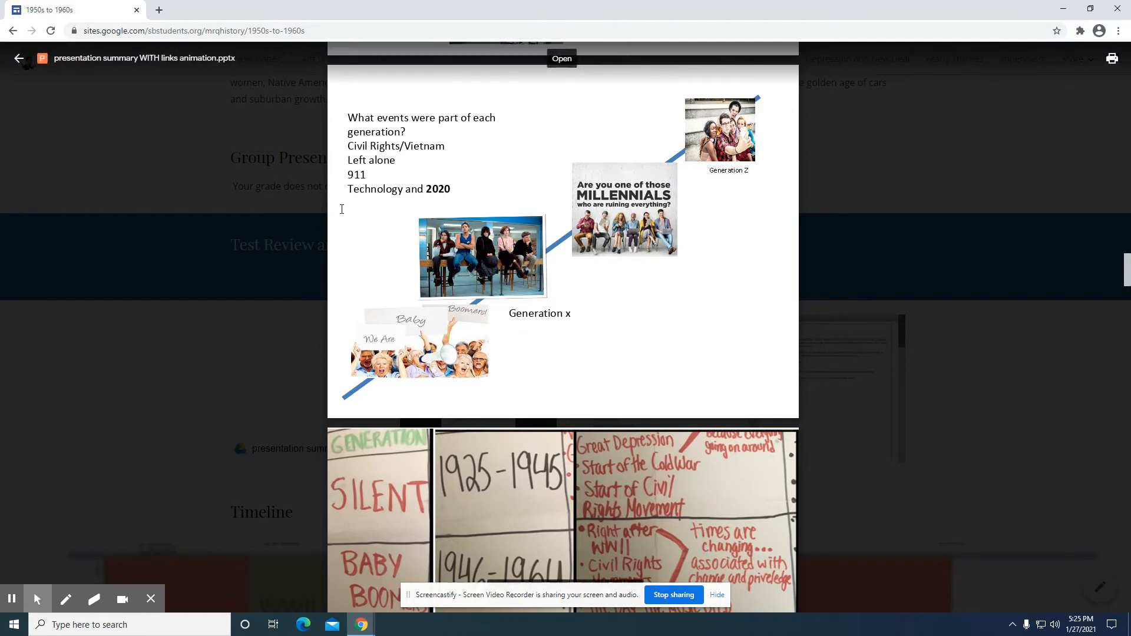
mouse_move(864, 464)
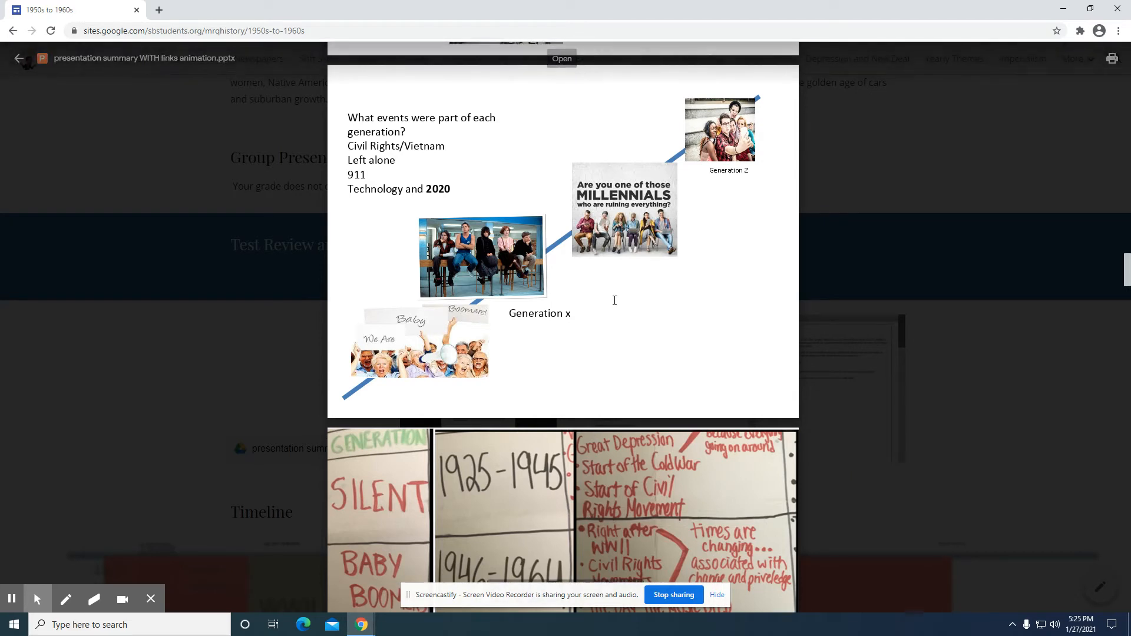
mouse_move(410, 358)
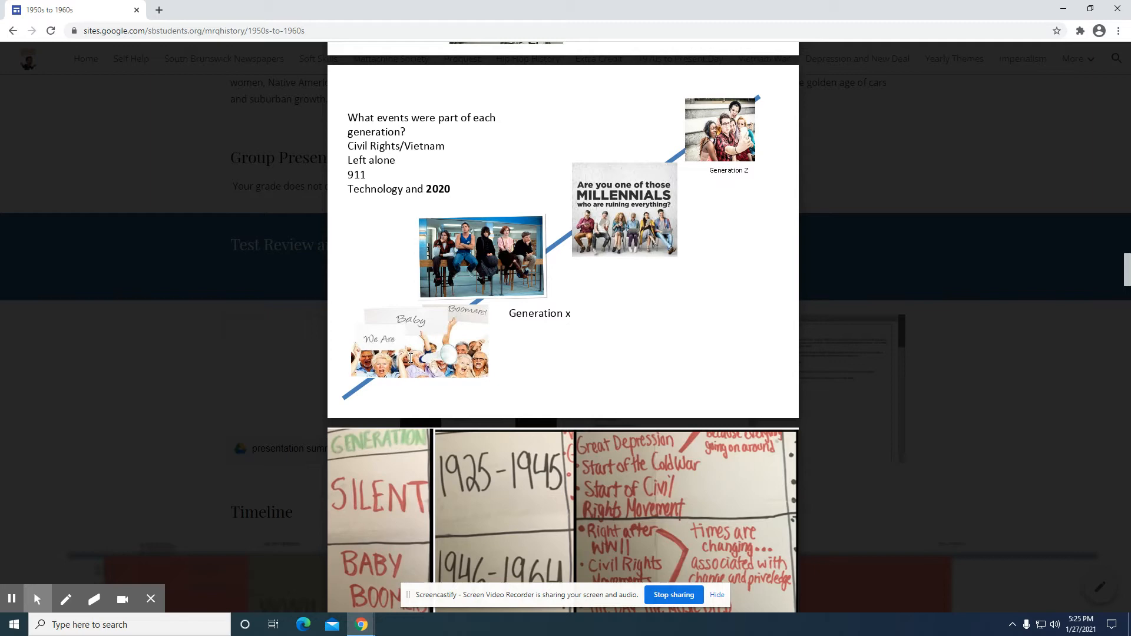
- Move to the handwritten generations chart and pick the pen to mark up Silent and its events
scroll("down", 3)
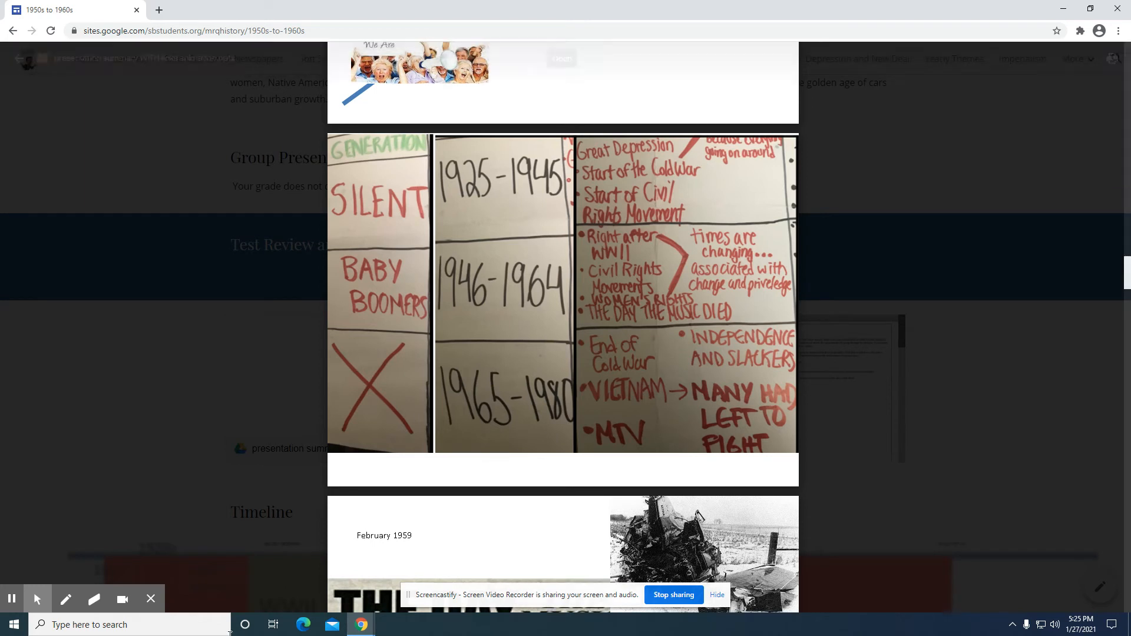
left_click(66, 600)
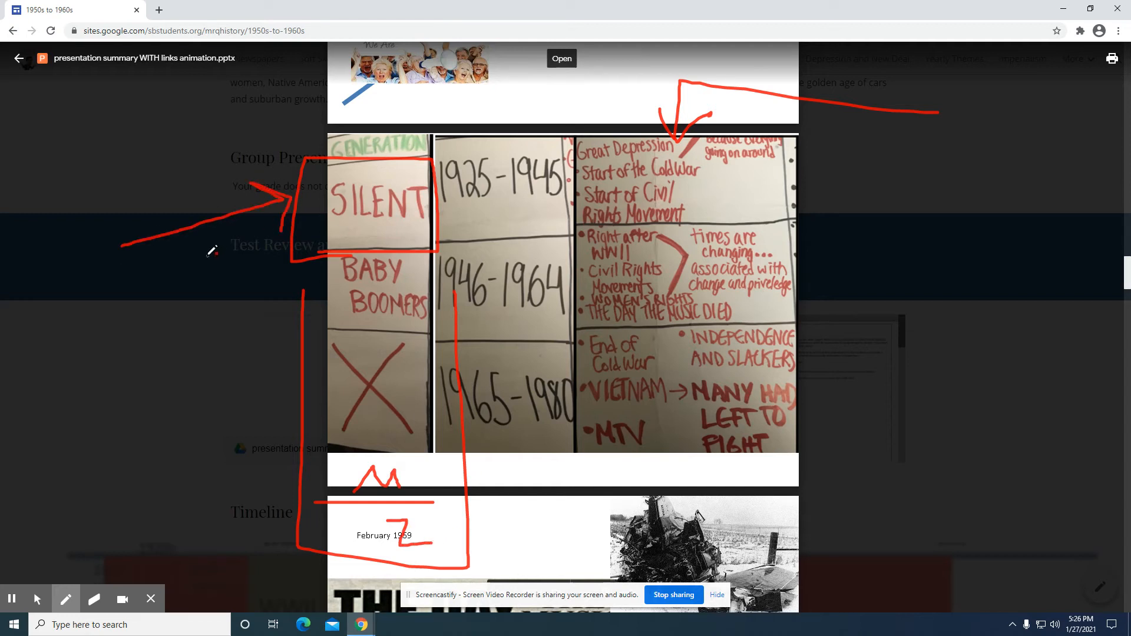
mouse_move(487, 235)
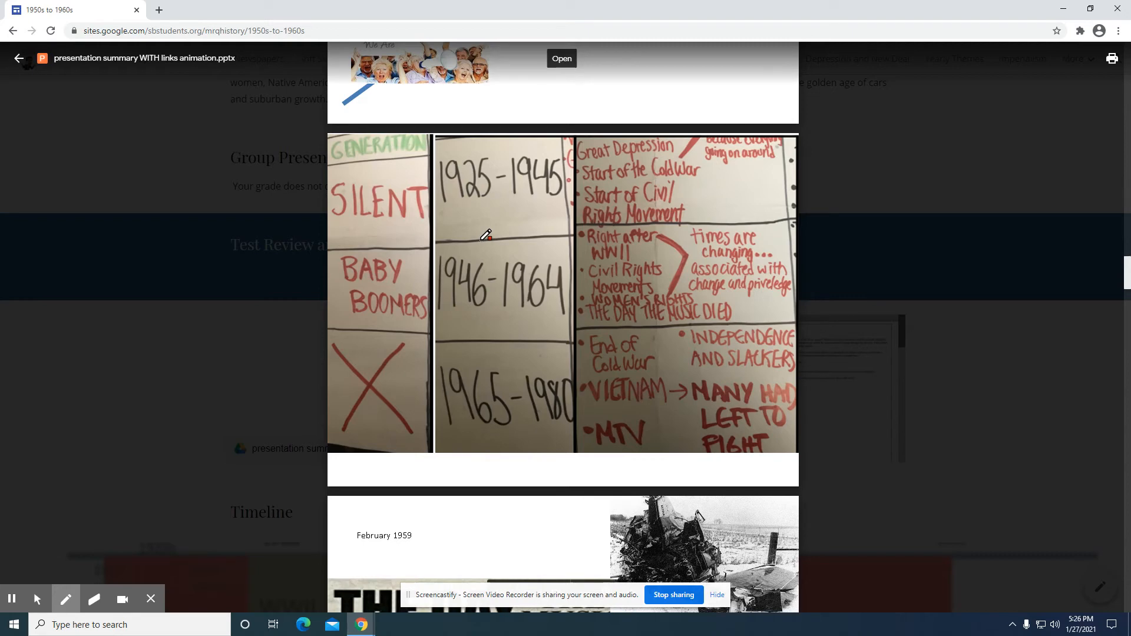
- Reach the Day the Music Died lyrics slide, circle the line in red, then clear the drawing
scroll("down", 3)
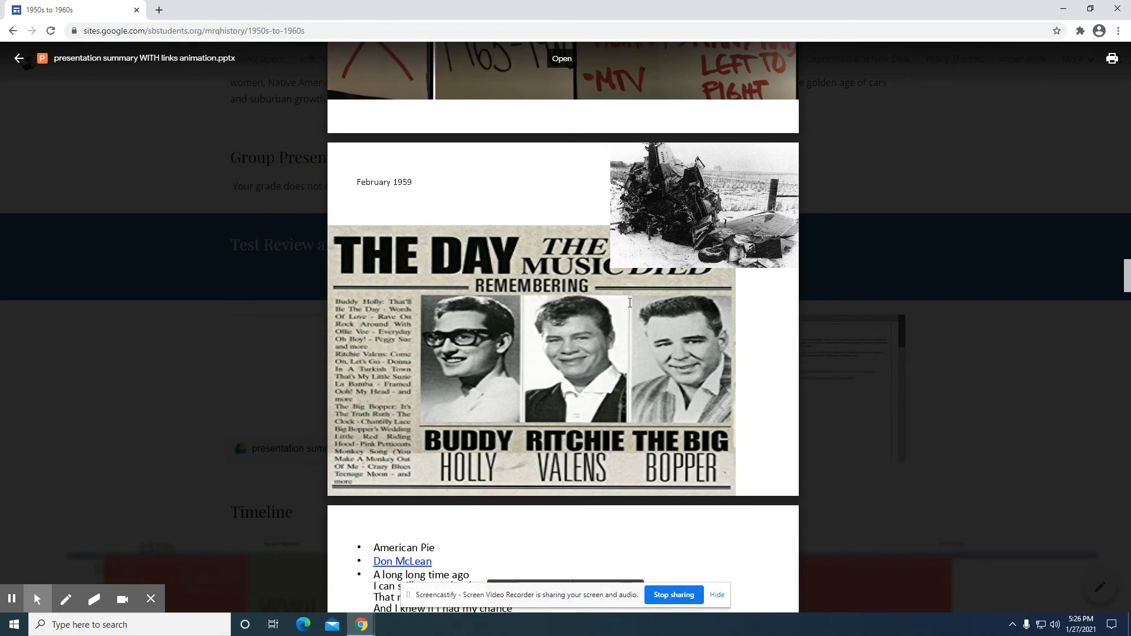
mouse_move(797, 255)
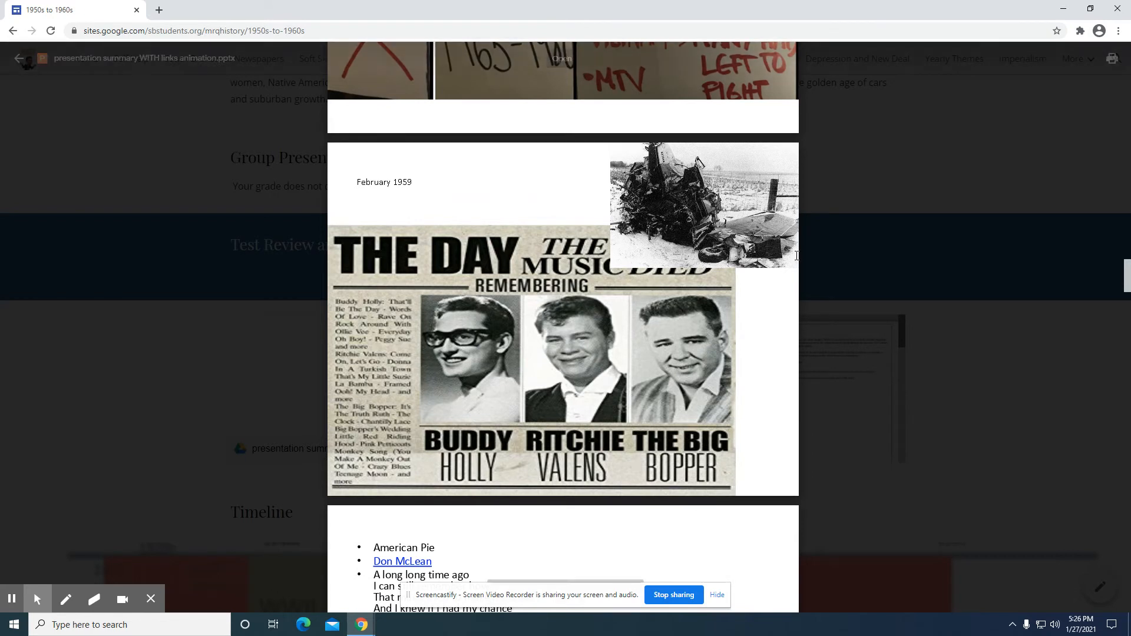
mouse_move(753, 281)
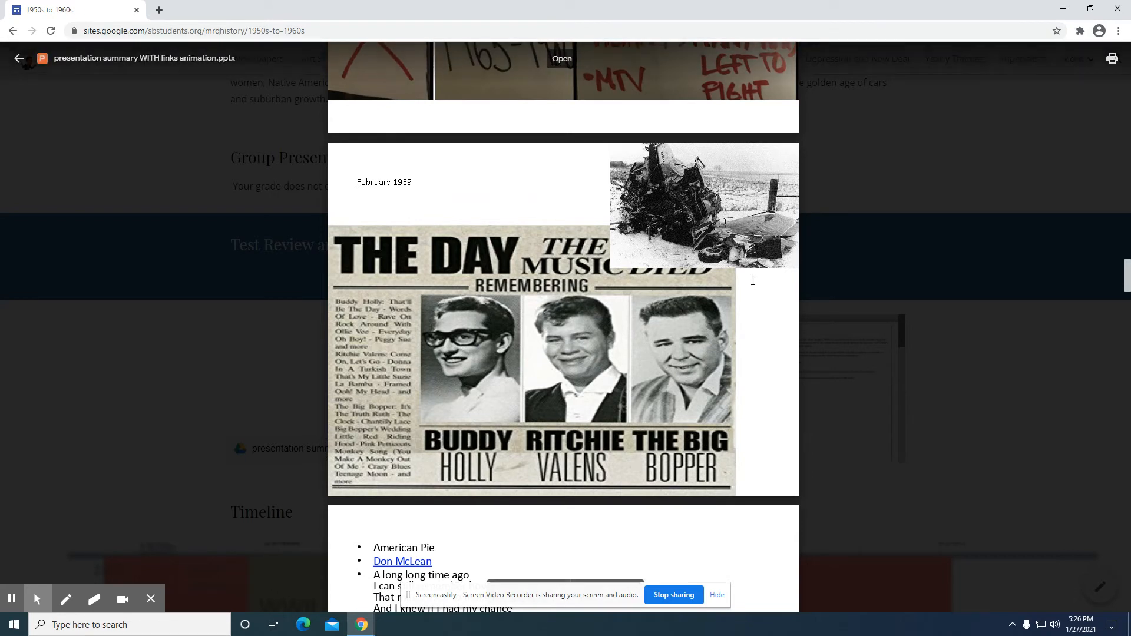
mouse_move(819, 285)
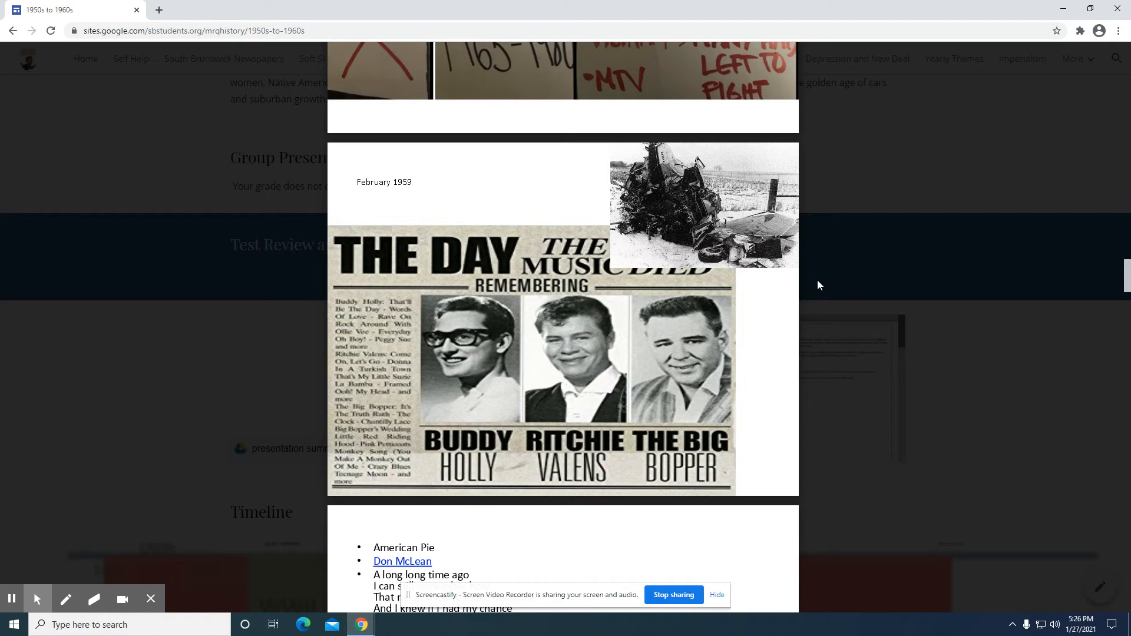
scroll("down", 3)
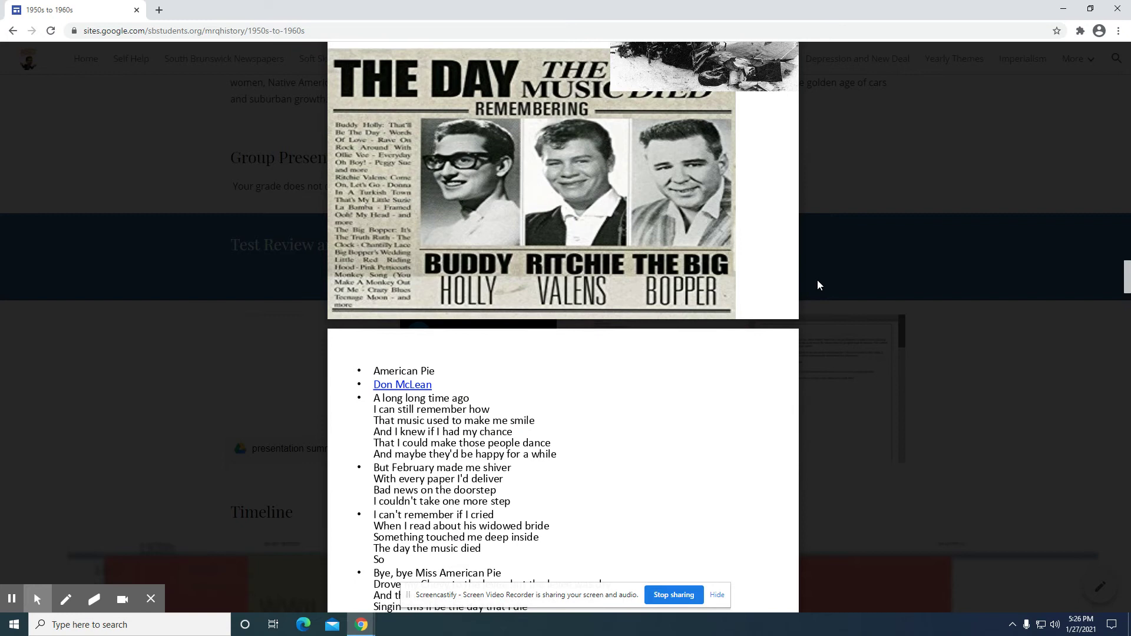
scroll("down", 3)
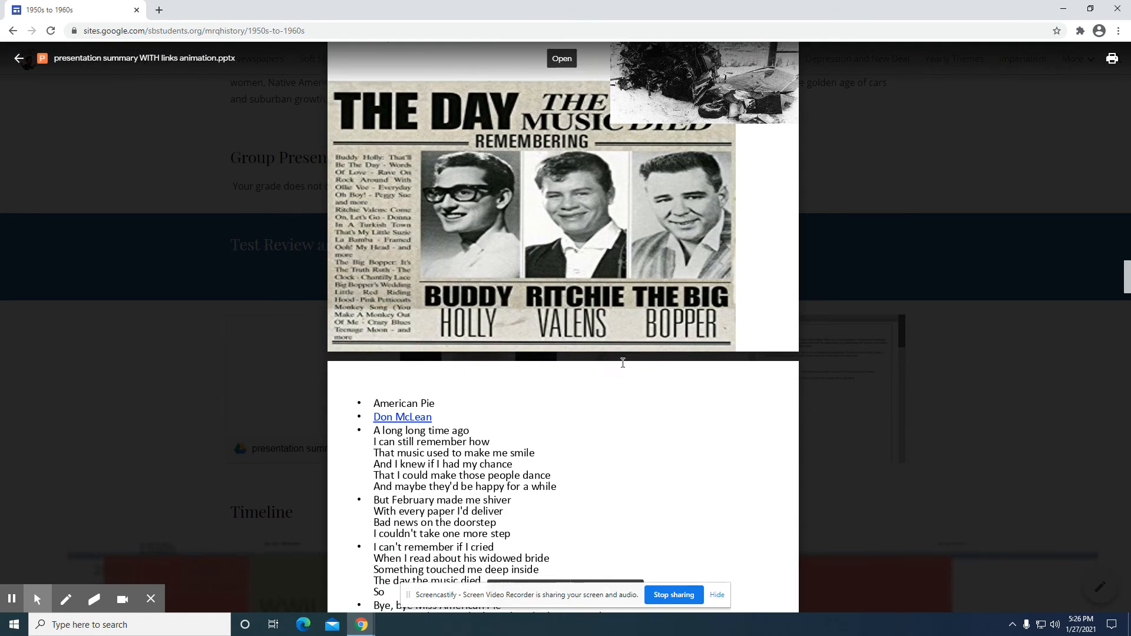
scroll("down", 3)
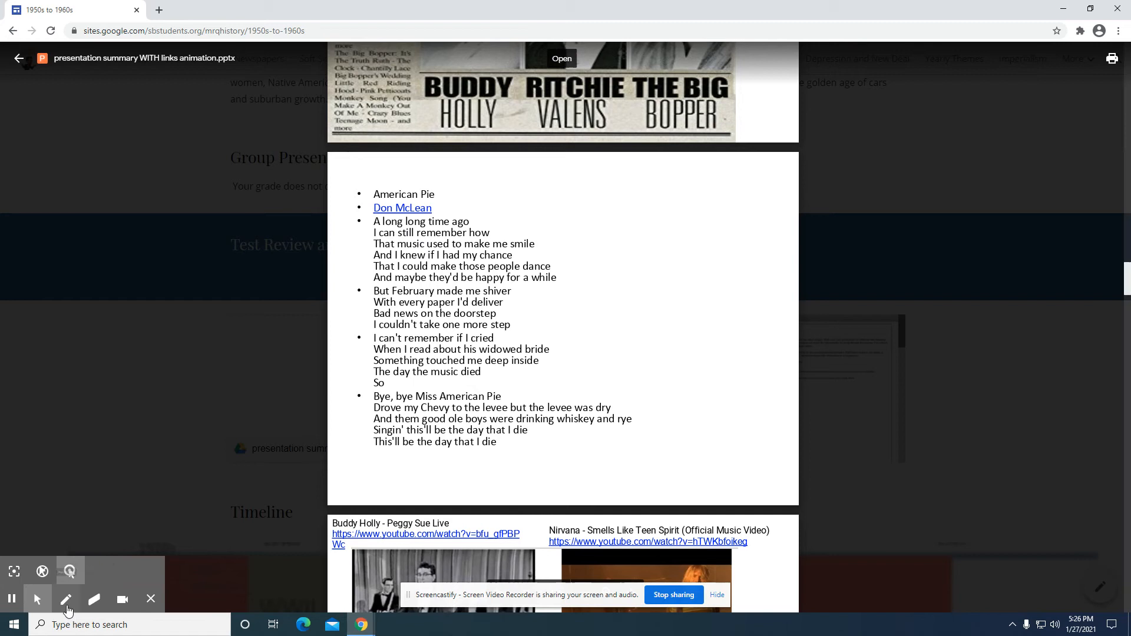
left_click(66, 599)
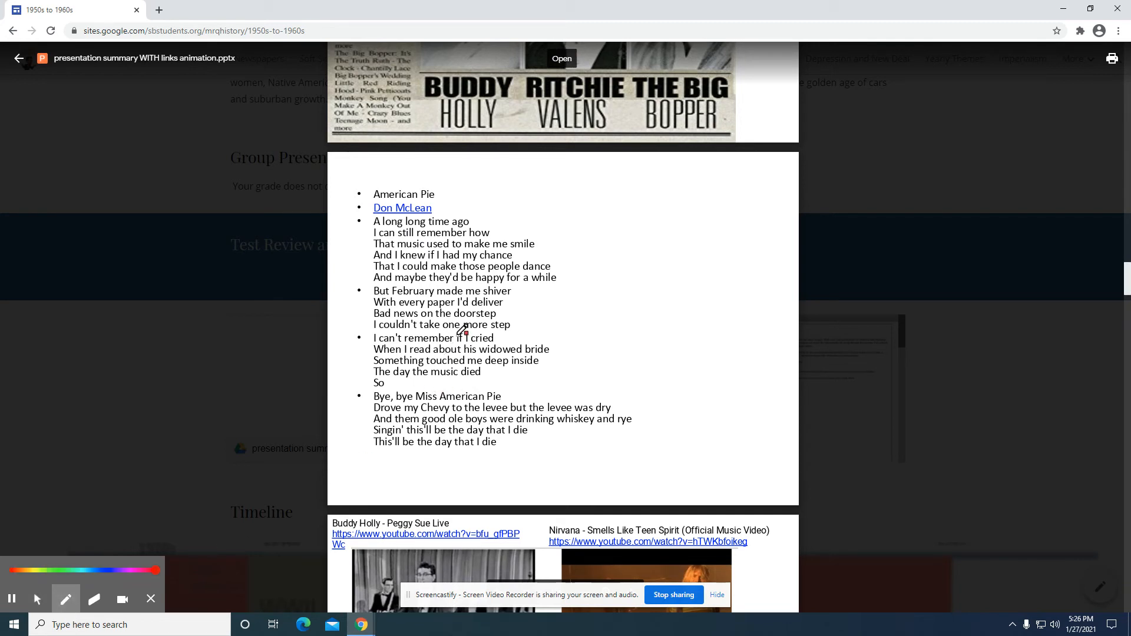
mouse_move(465, 225)
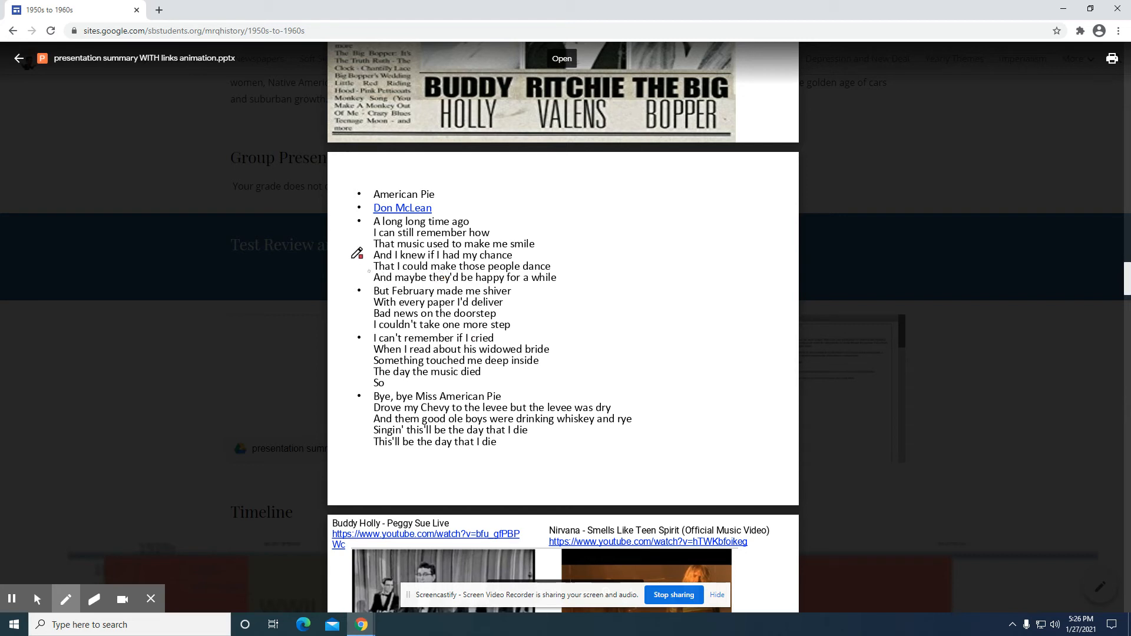
mouse_move(448, 259)
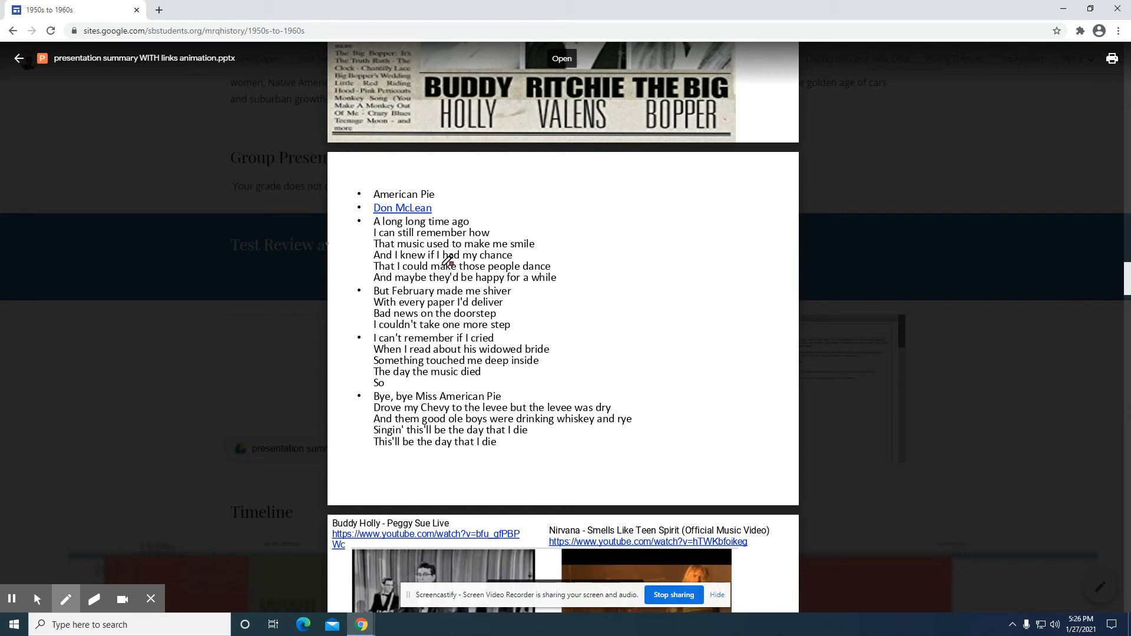
mouse_move(565, 319)
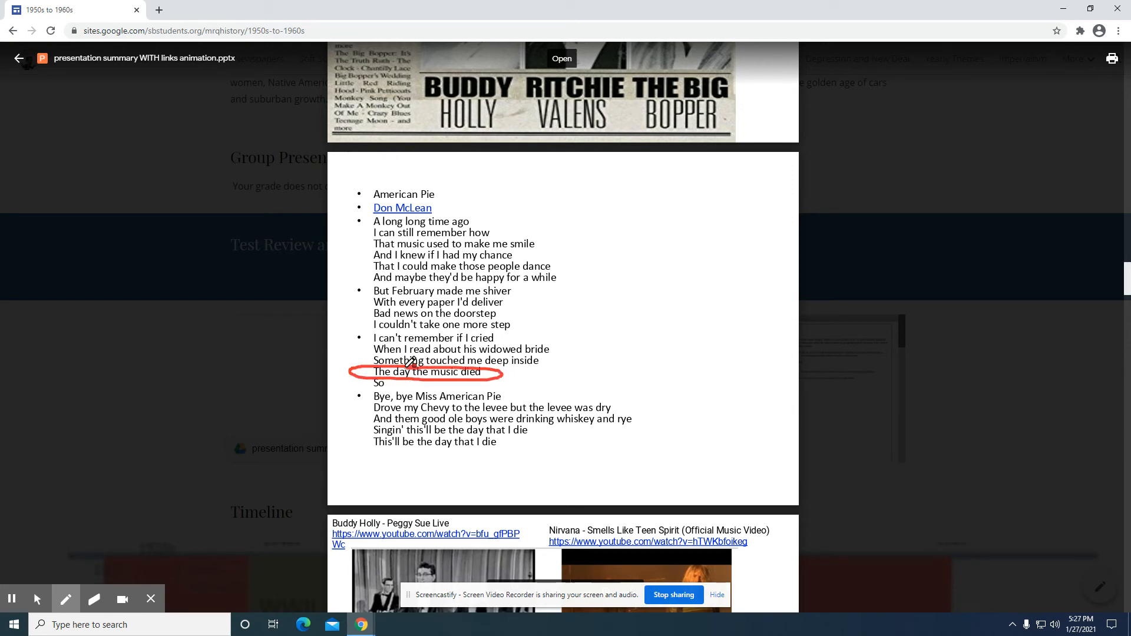
left_click(37, 599)
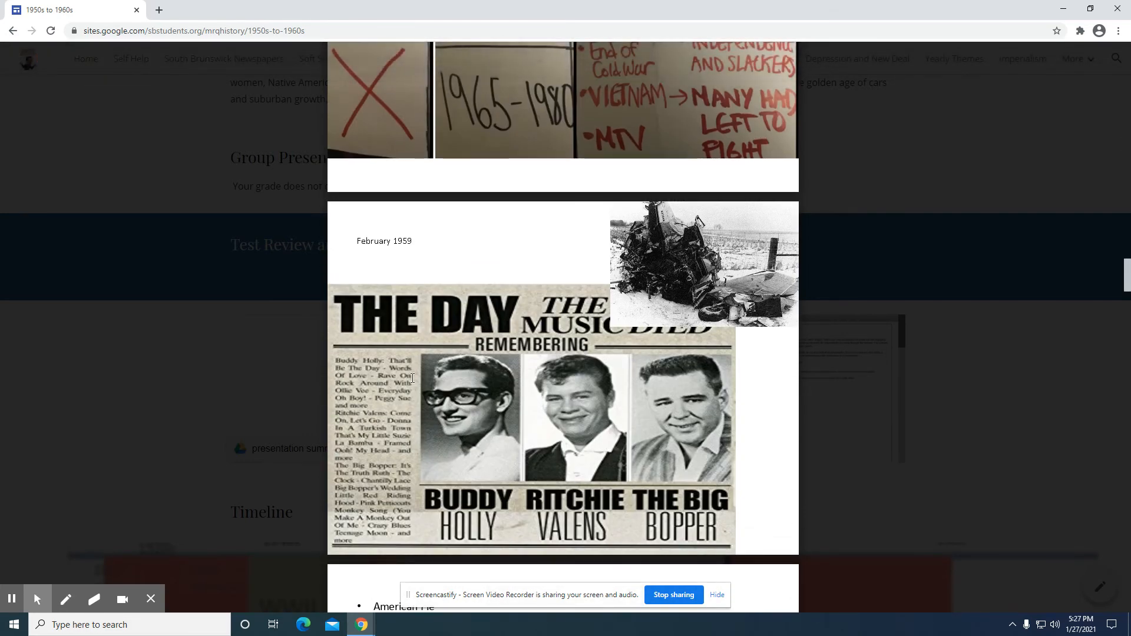
- Scroll the preview down to the Buddy Holly, Nirvana and D4NNY music-videos slide
scroll("down", 3)
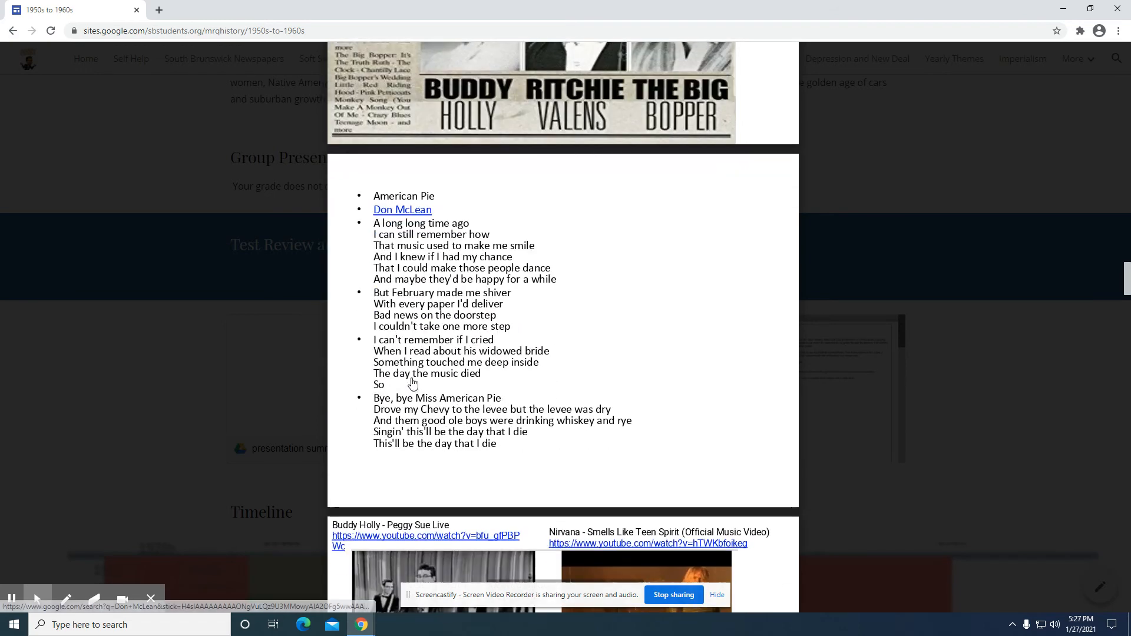
scroll("down", 3)
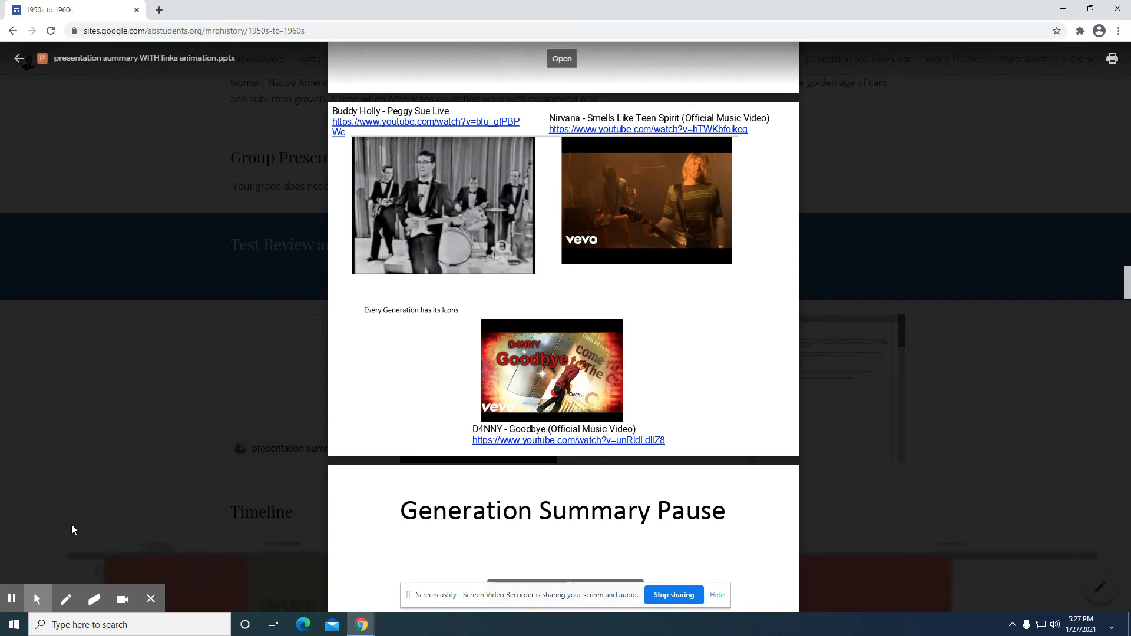
- Pick the pen to arrow the Buddy Holly video and underline Nirvana's title and video in red
left_click(64, 600)
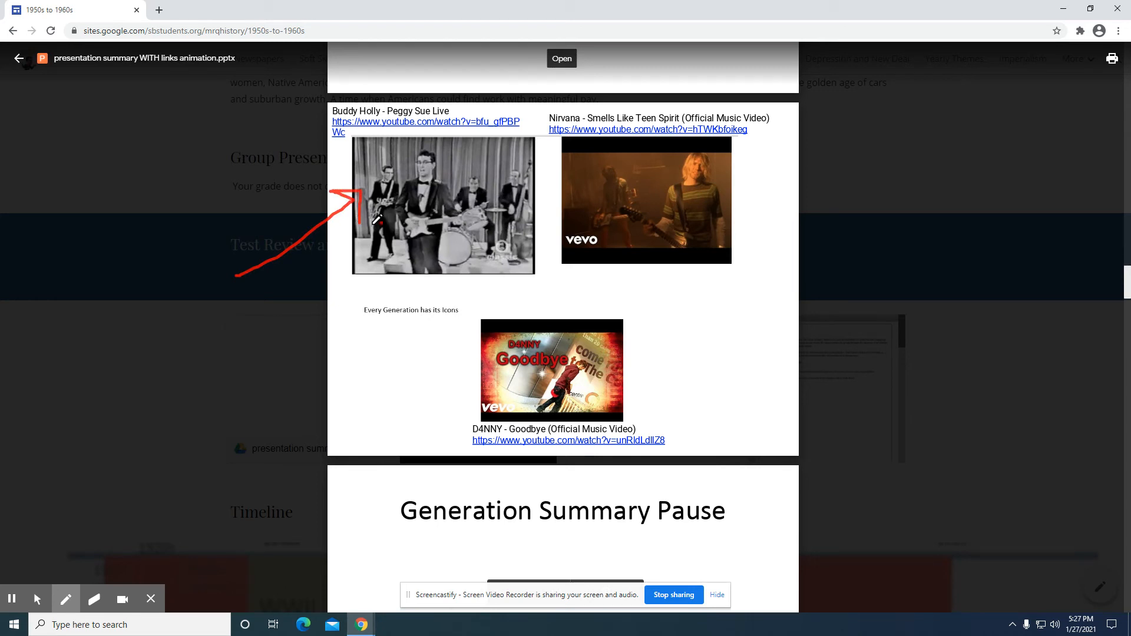
mouse_move(419, 162)
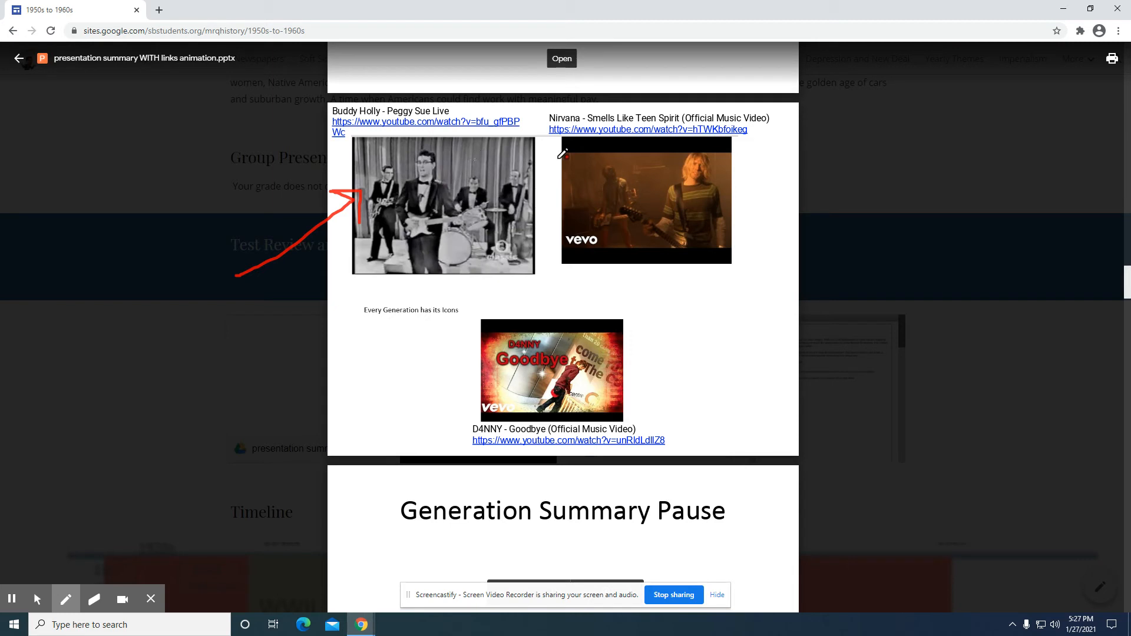
mouse_move(762, 200)
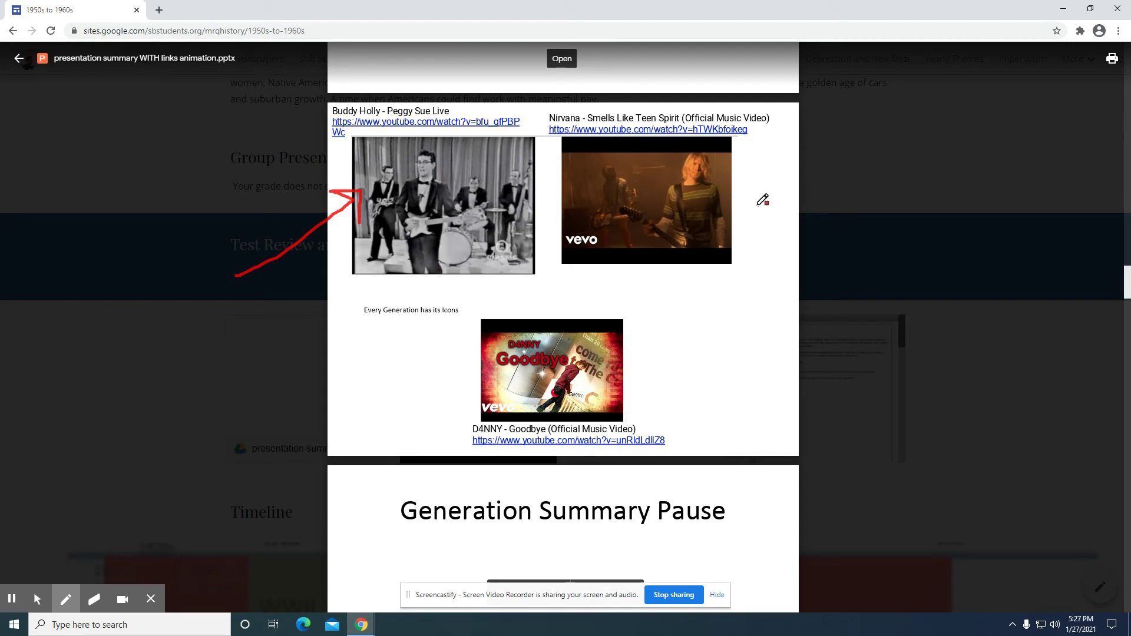
mouse_move(563, 116)
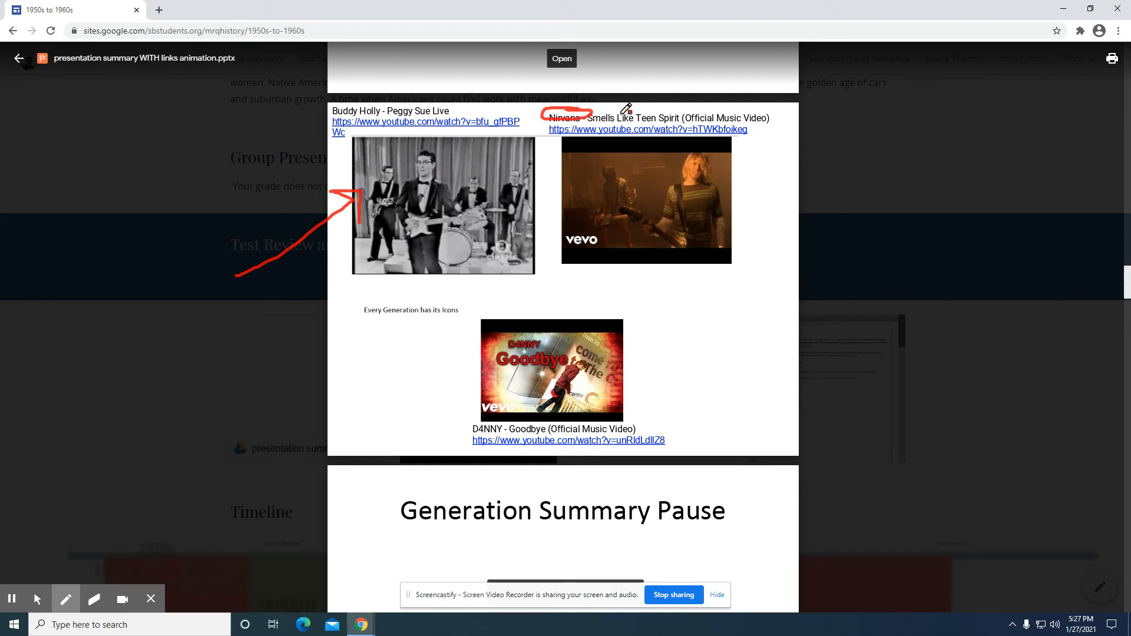
mouse_move(810, 120)
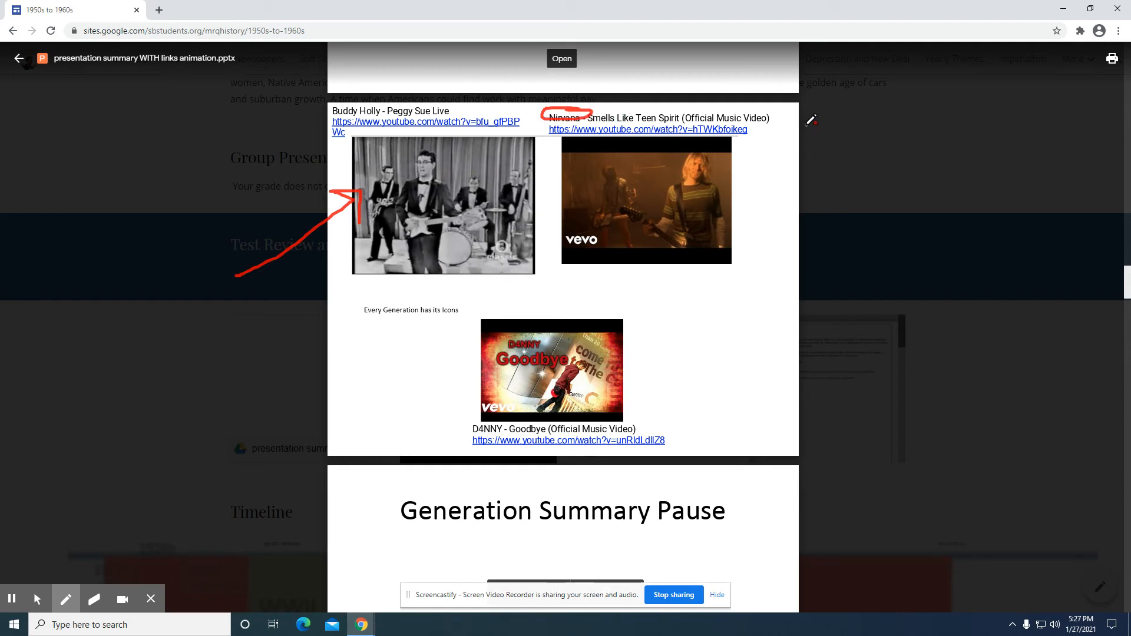
mouse_move(691, 188)
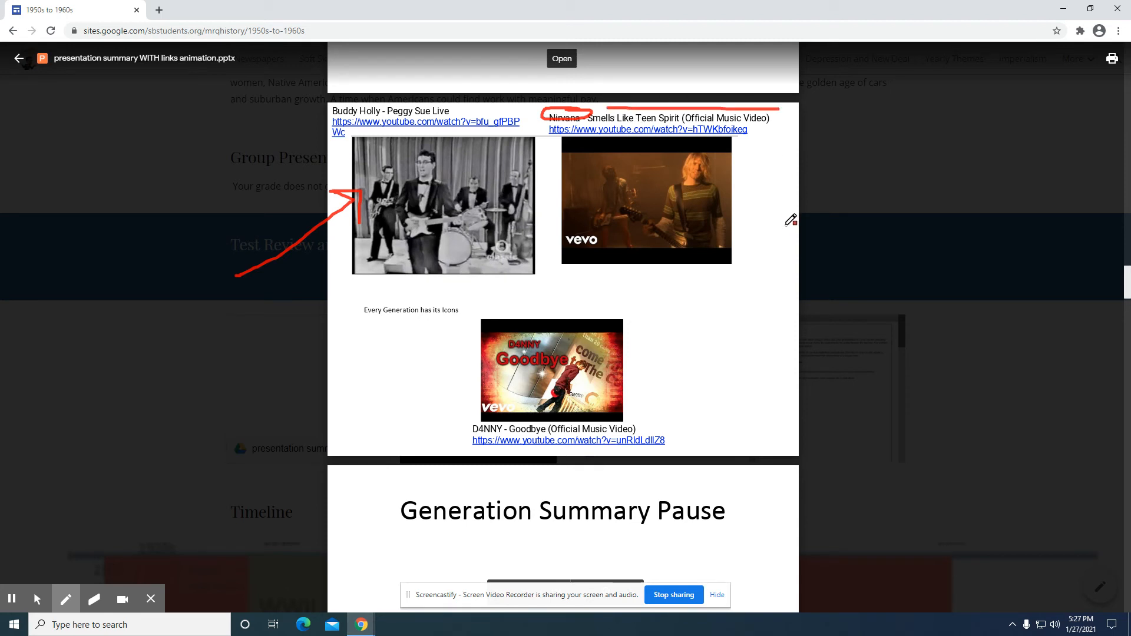
mouse_move(720, 155)
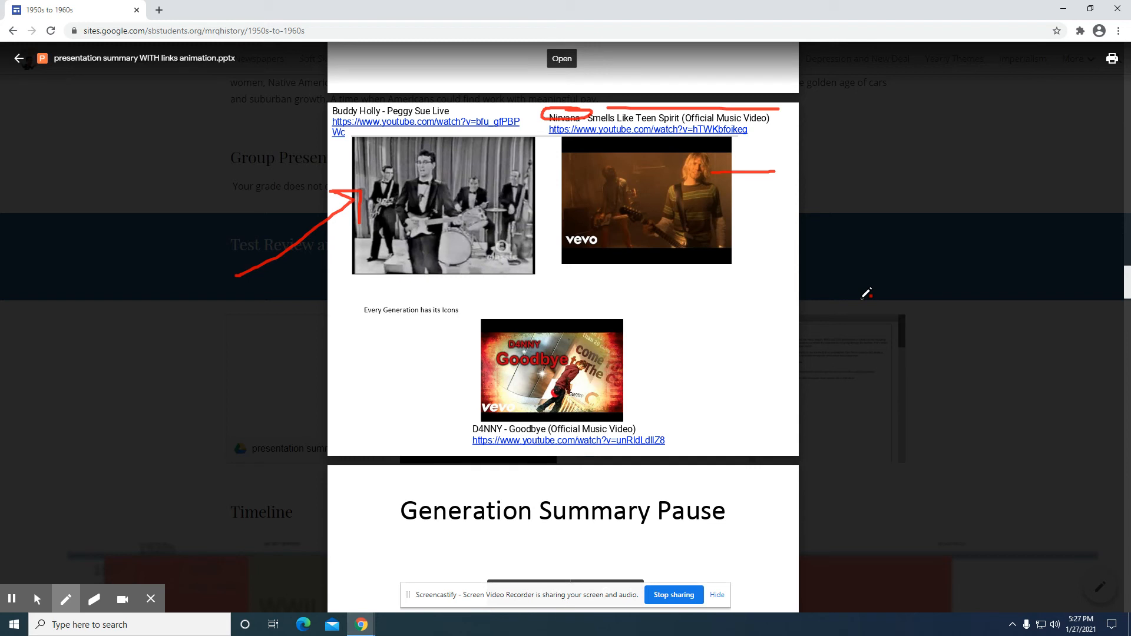
mouse_move(850, 282)
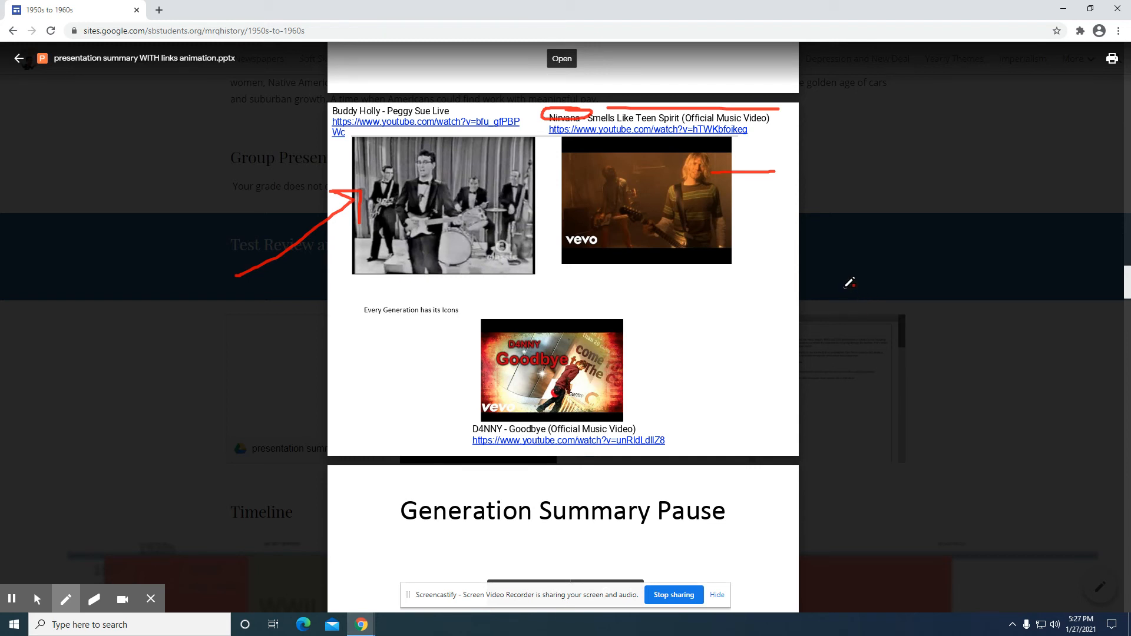
mouse_move(852, 292)
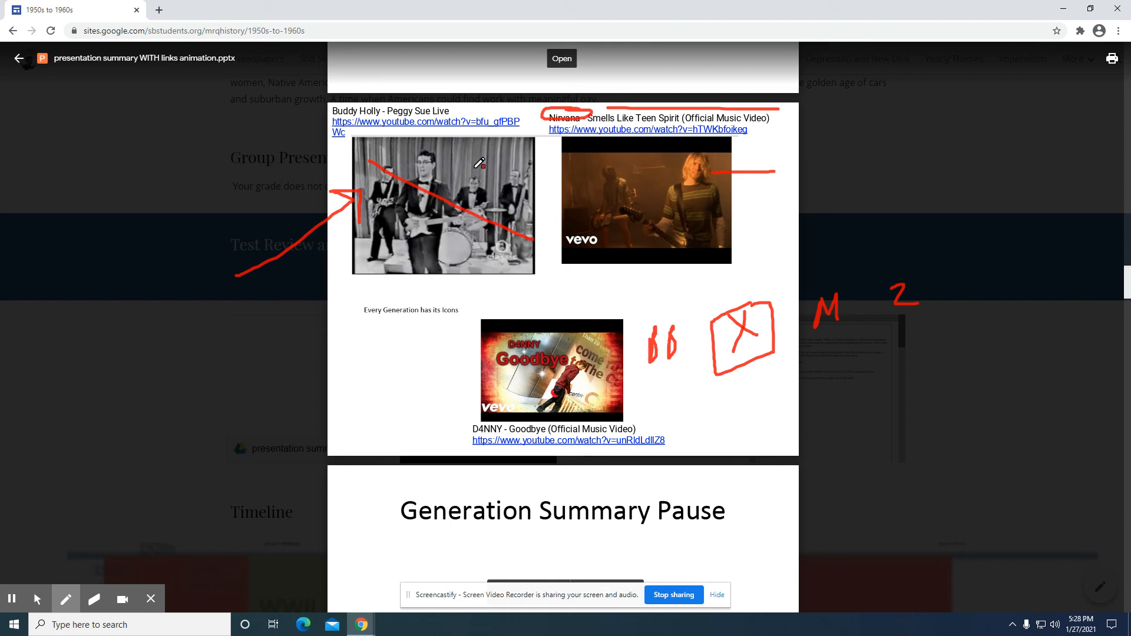
- Scribble a red X across the Buddy Holly video still
left_click_drag(429, 156, 465, 245)
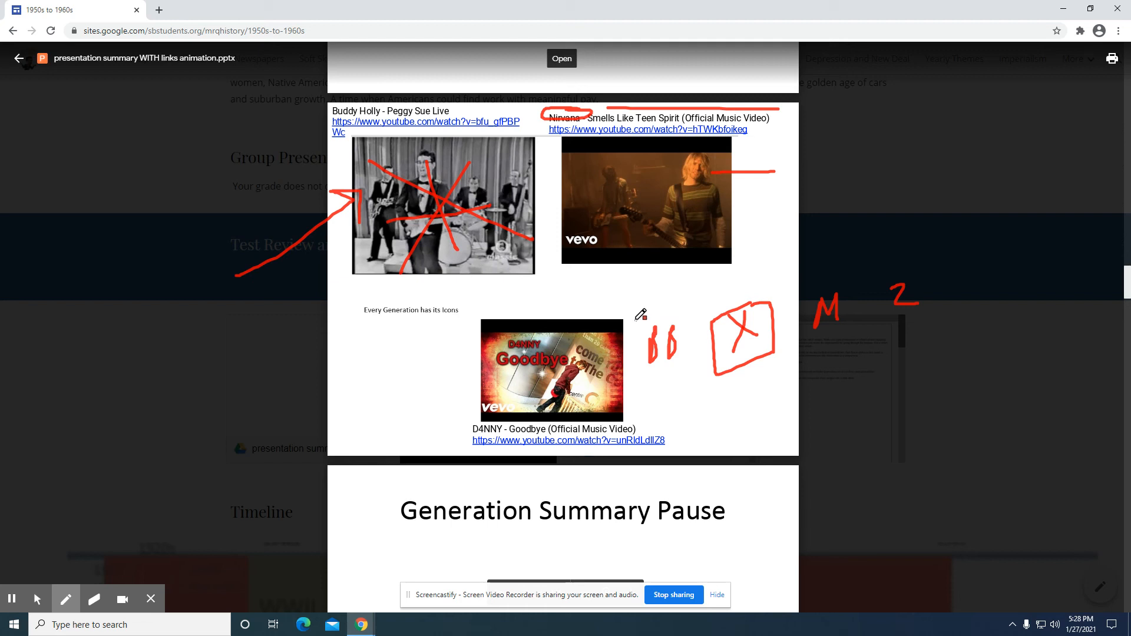
mouse_move(439, 238)
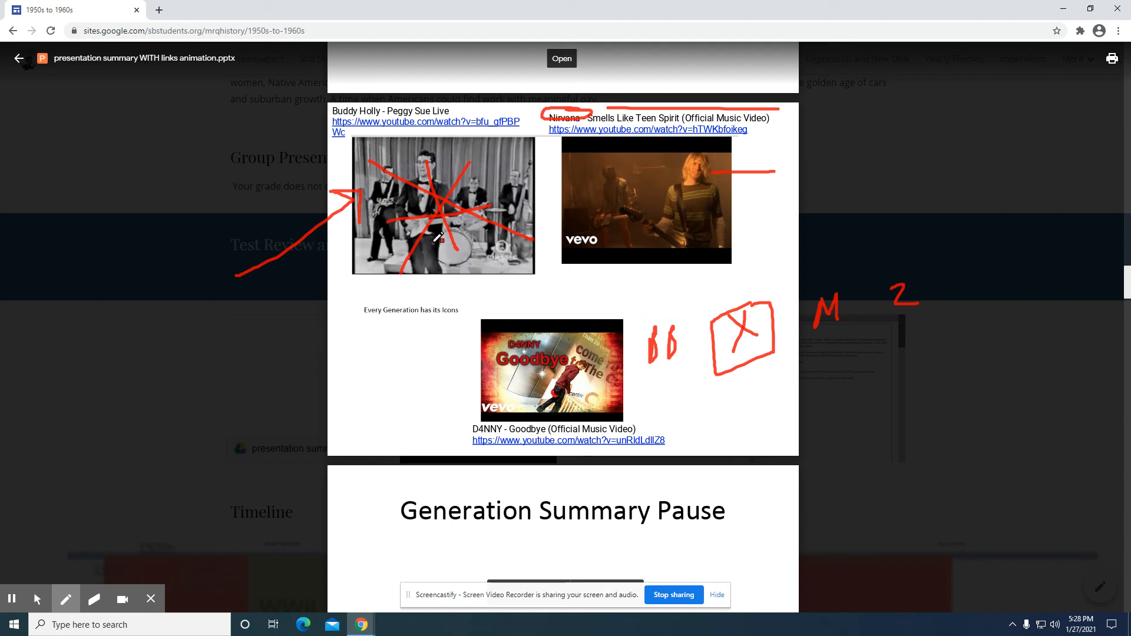
mouse_move(725, 333)
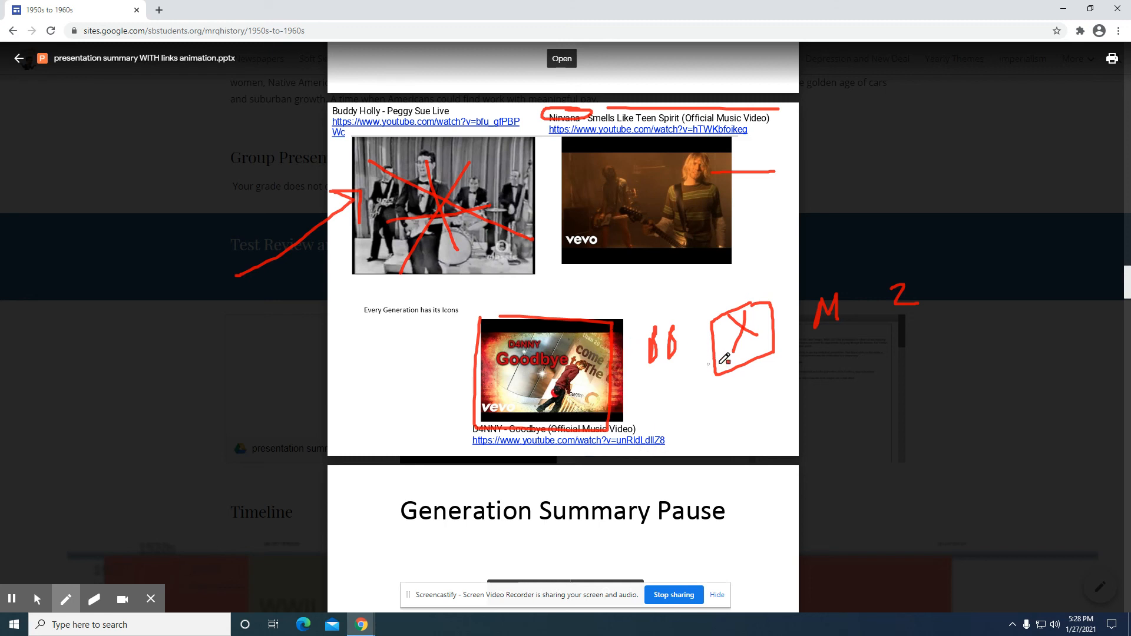
mouse_move(902, 327)
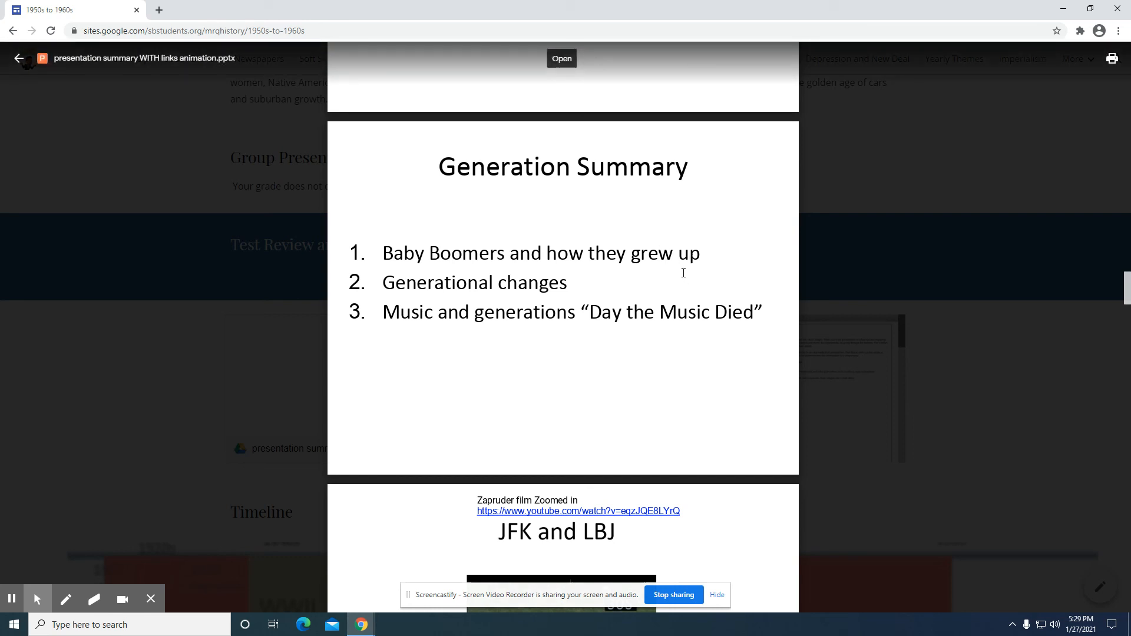
mouse_move(629, 410)
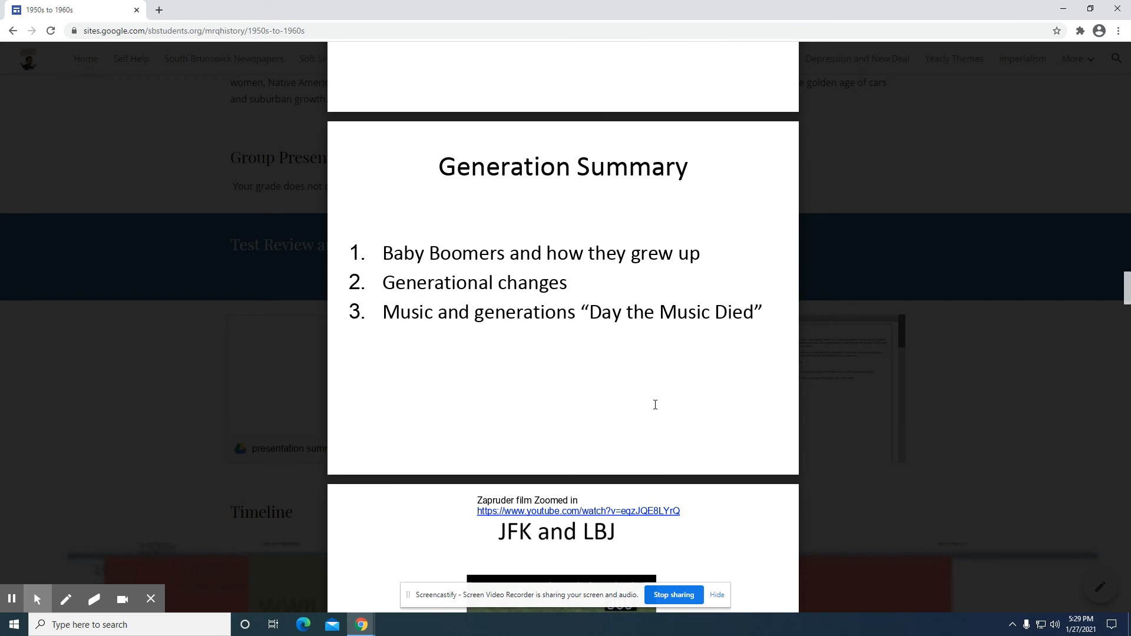
mouse_move(717, 563)
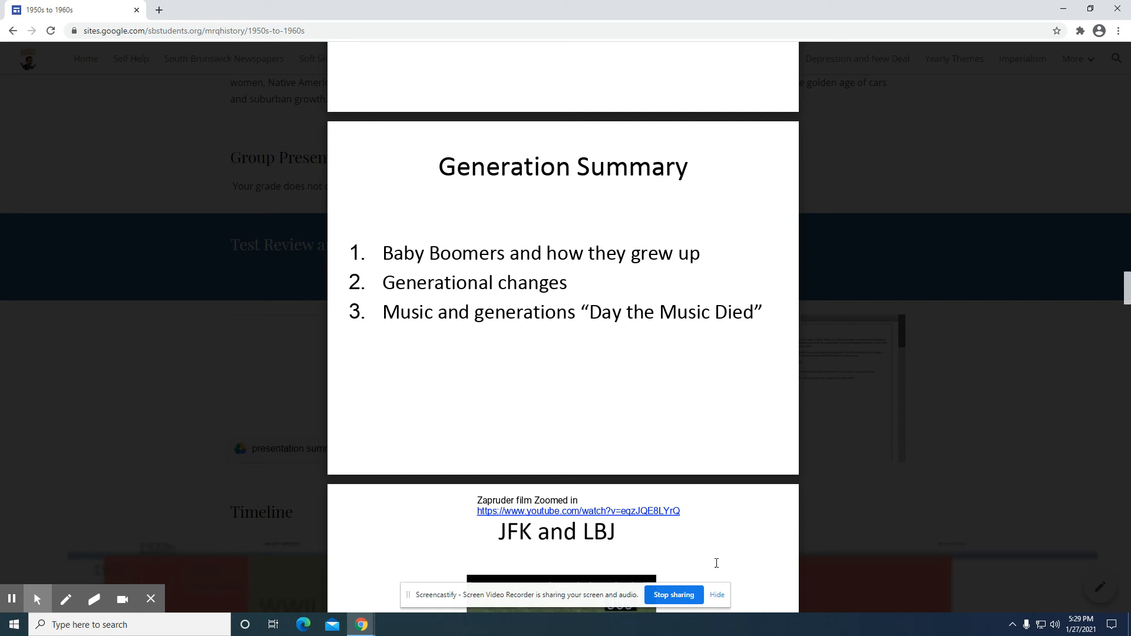